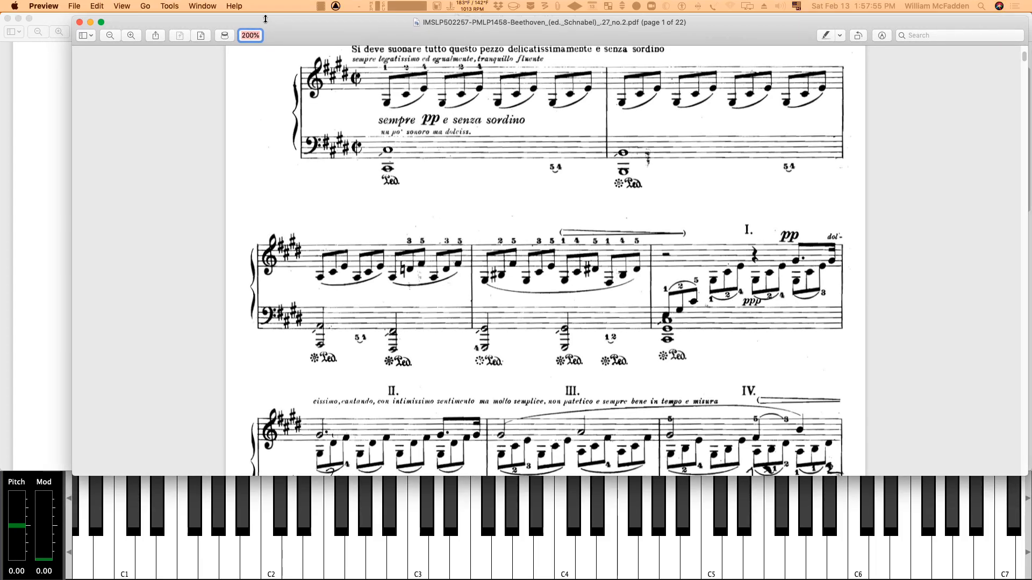
mouse_move(67, 237)
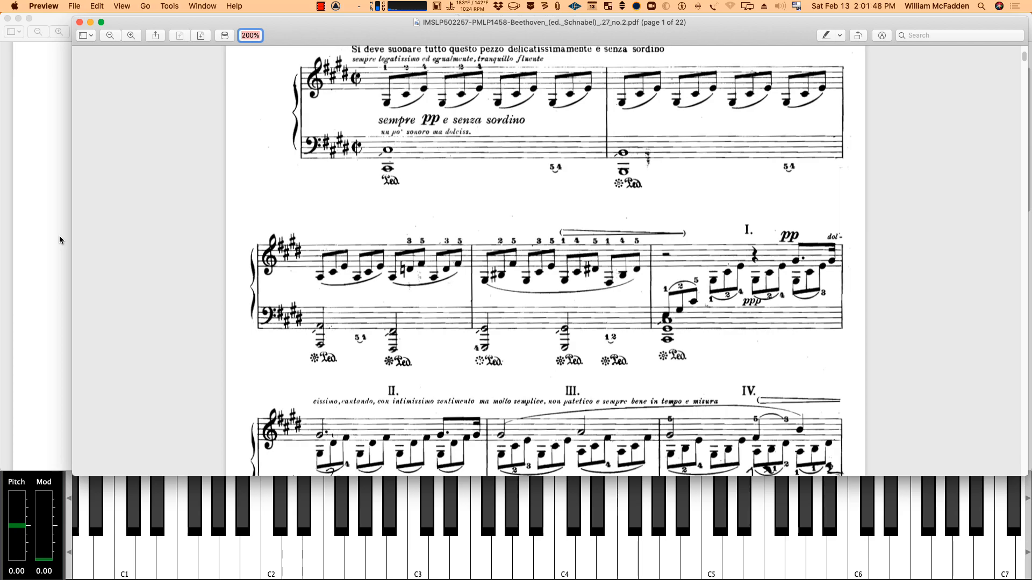
mouse_move(23, 252)
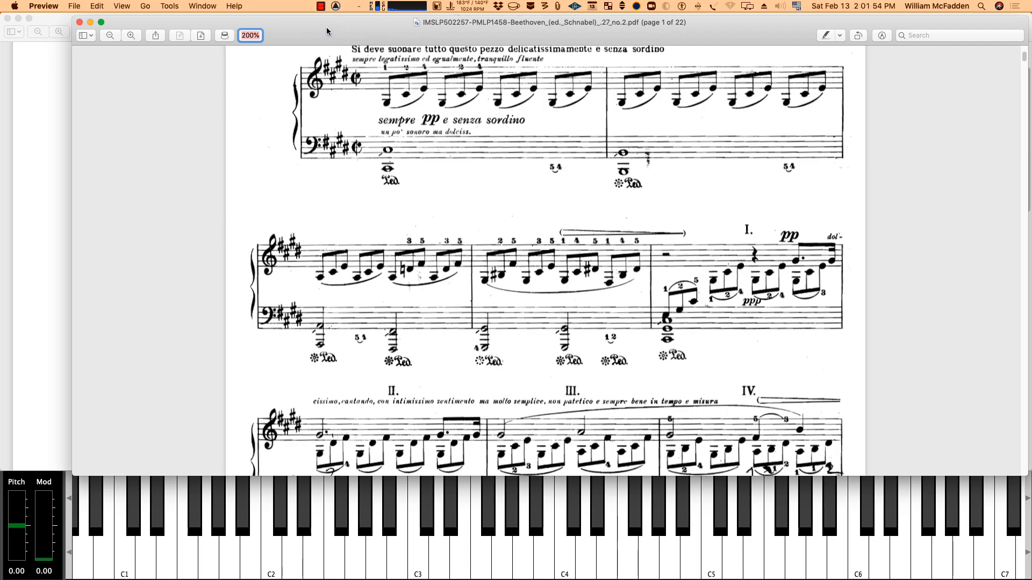
mouse_move(302, 30)
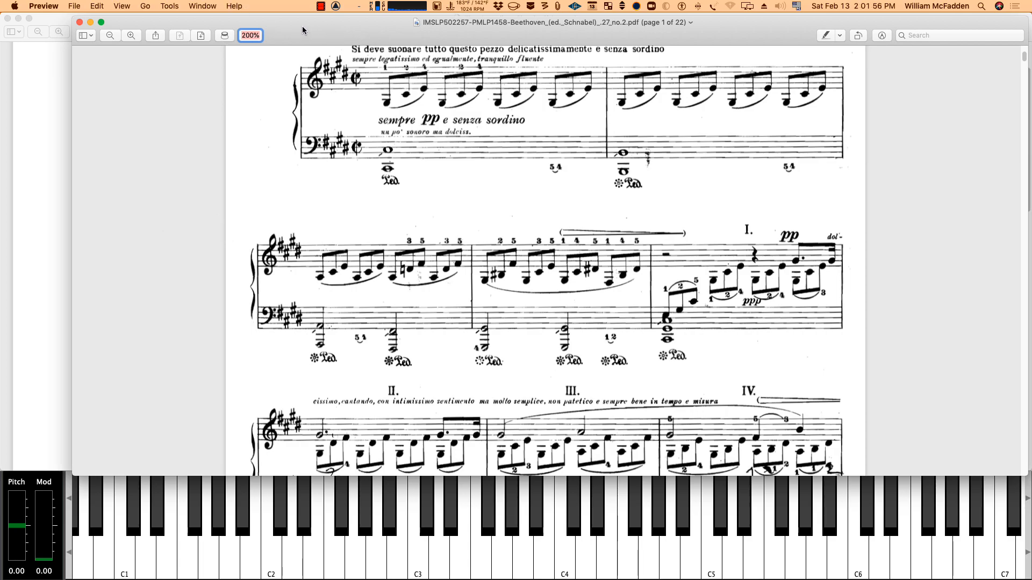